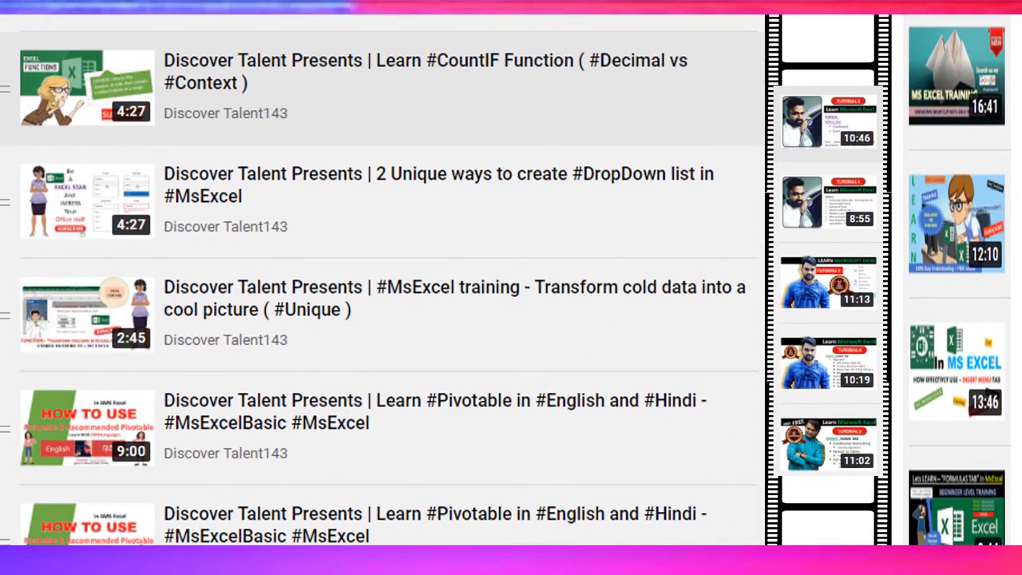
Step: Scroll through the intro slide's topic list, then bring up the Slide Show ribbon options
scroll("down", 3)
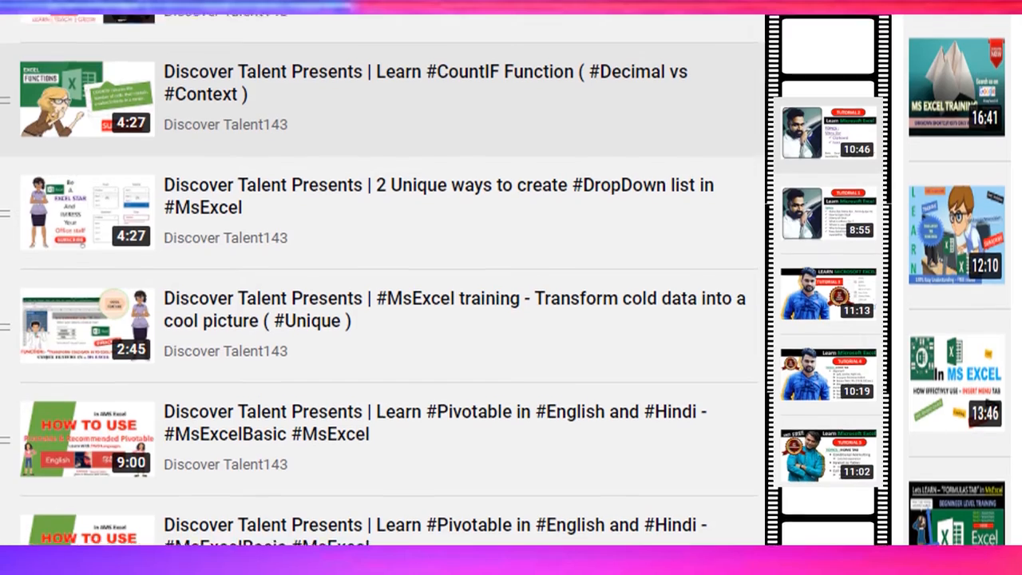
scroll("down", 3)
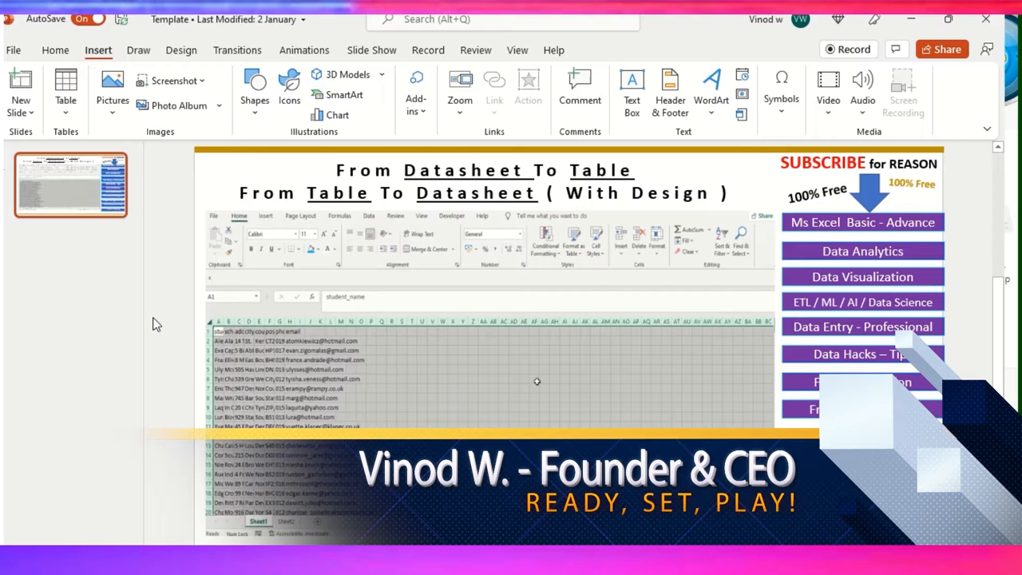
mouse_move(392, 201)
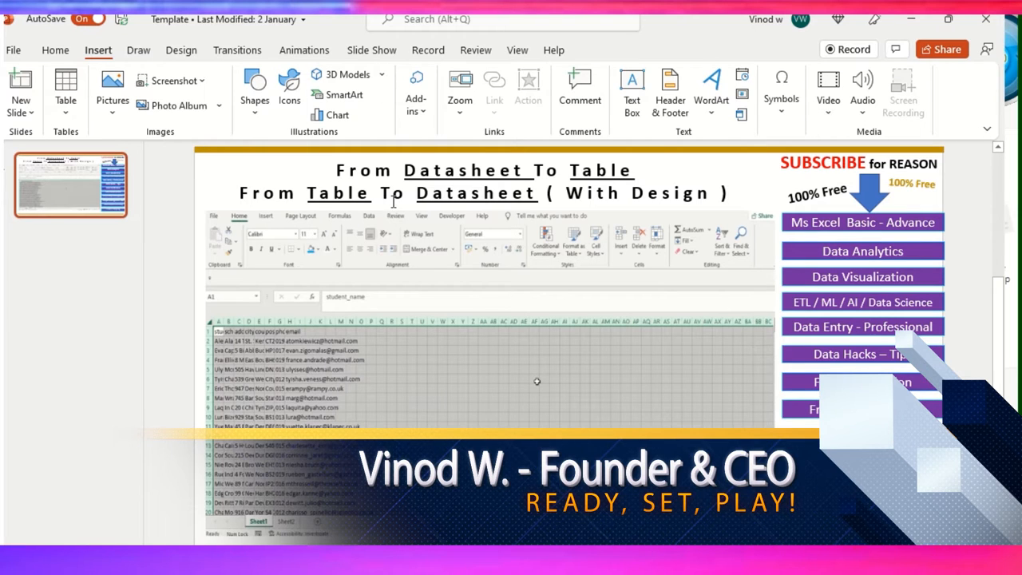
left_click(371, 49)
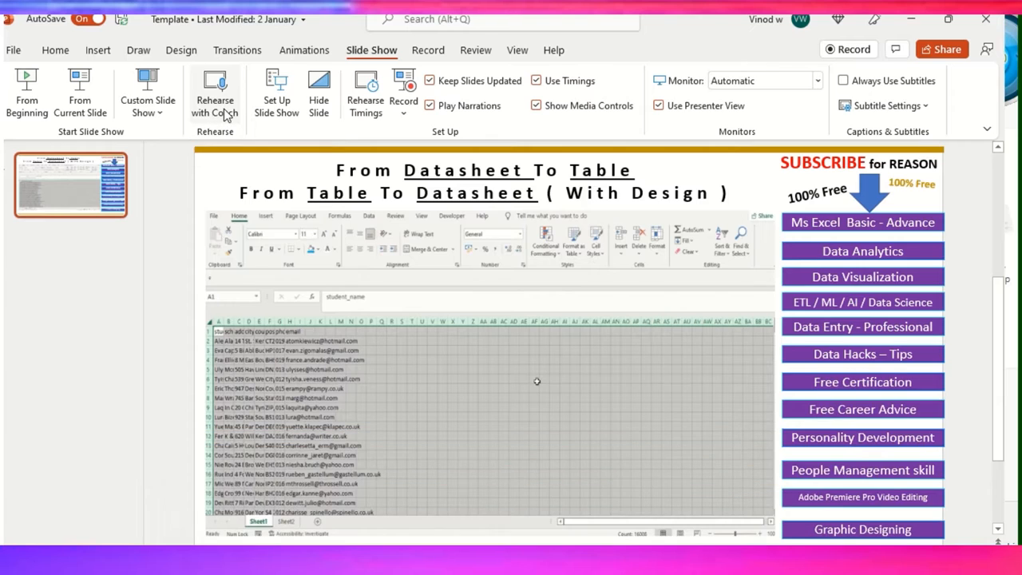
mouse_move(188, 282)
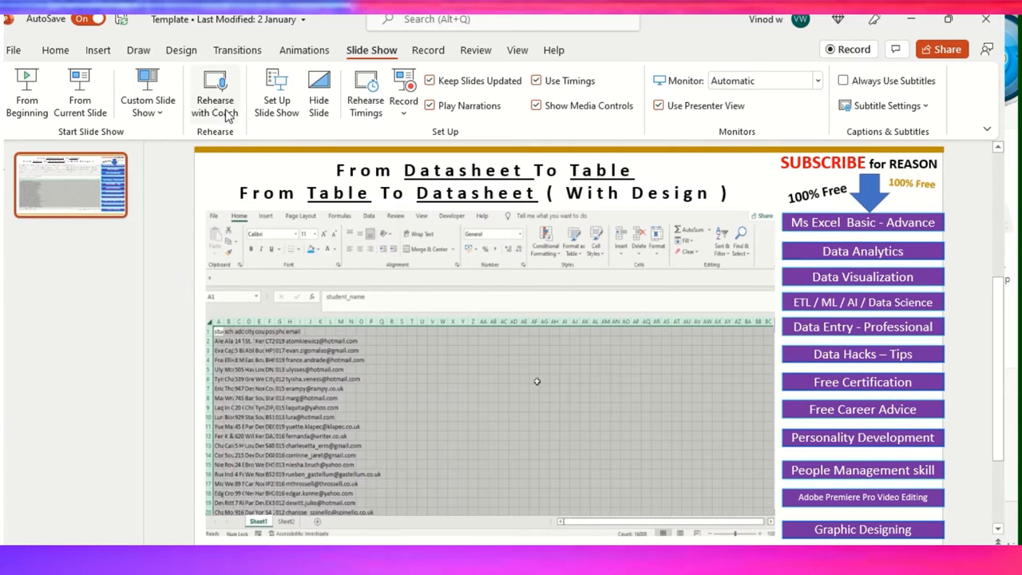
mouse_move(169, 301)
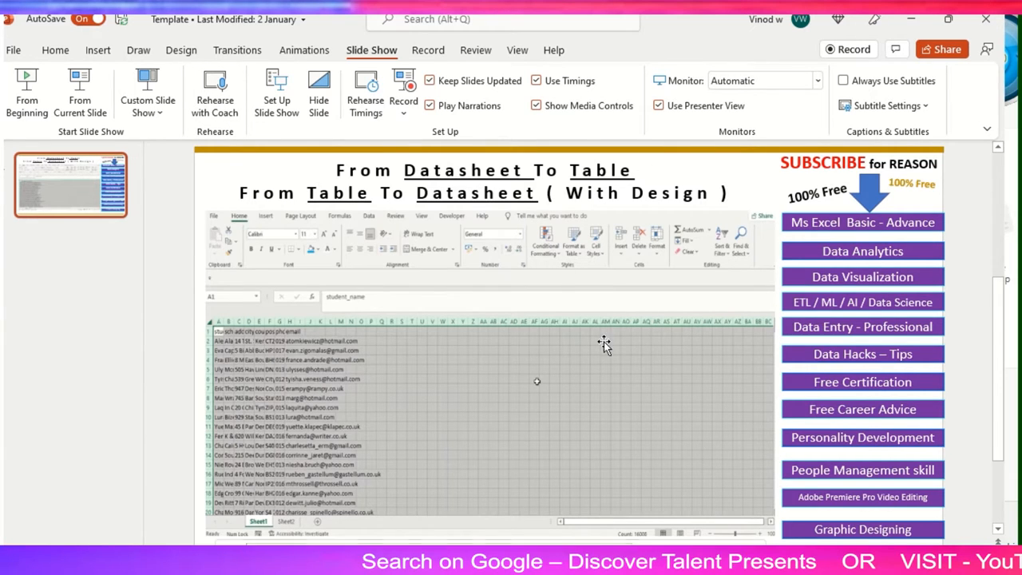
mouse_move(608, 261)
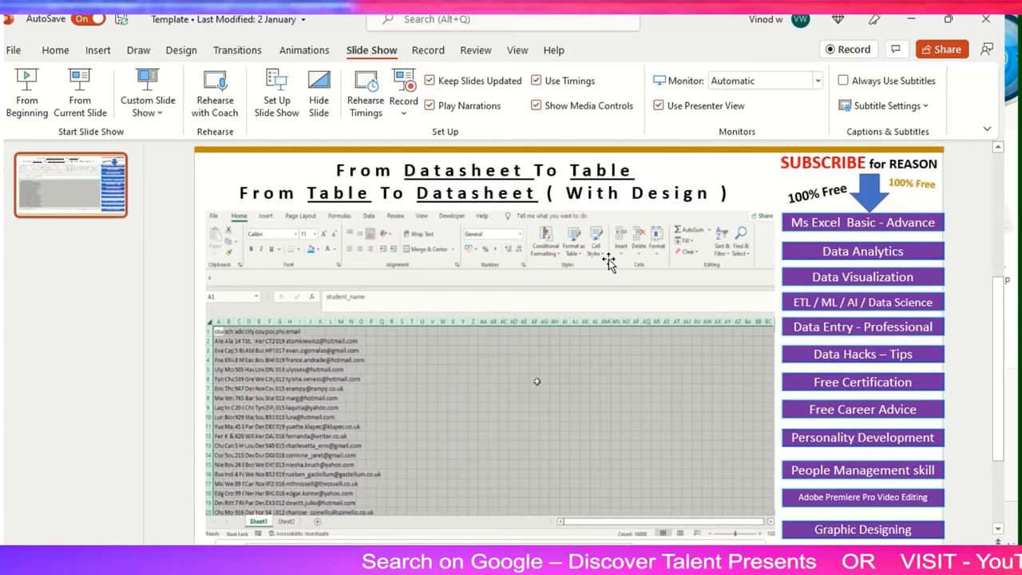
mouse_move(613, 281)
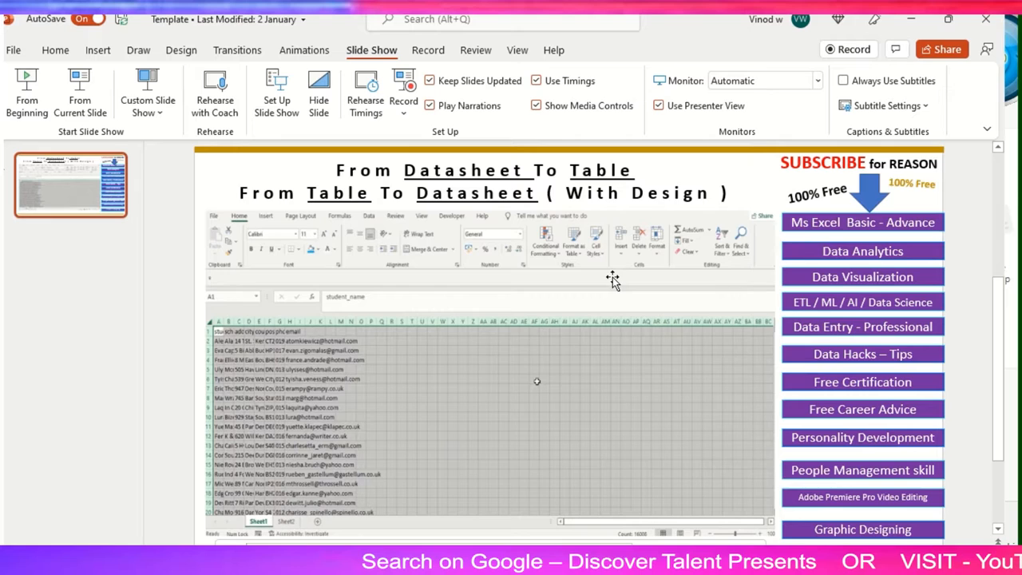
mouse_move(635, 324)
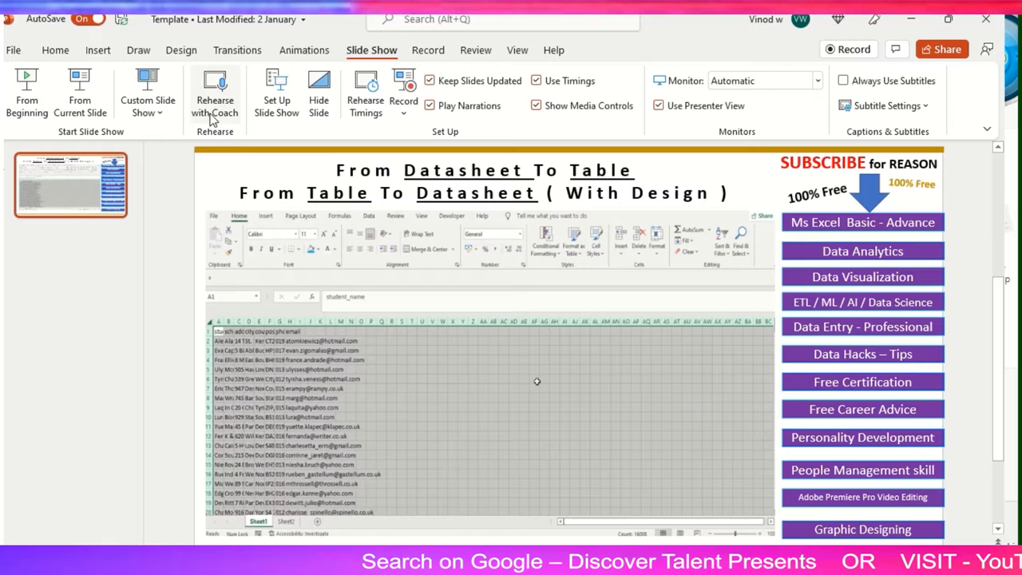
mouse_move(102, 94)
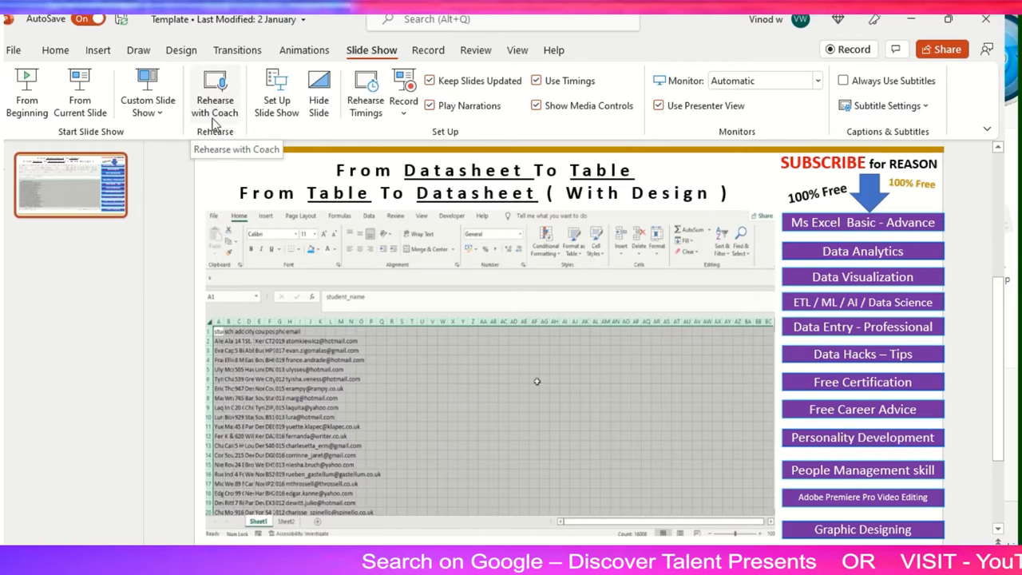
mouse_move(463, 379)
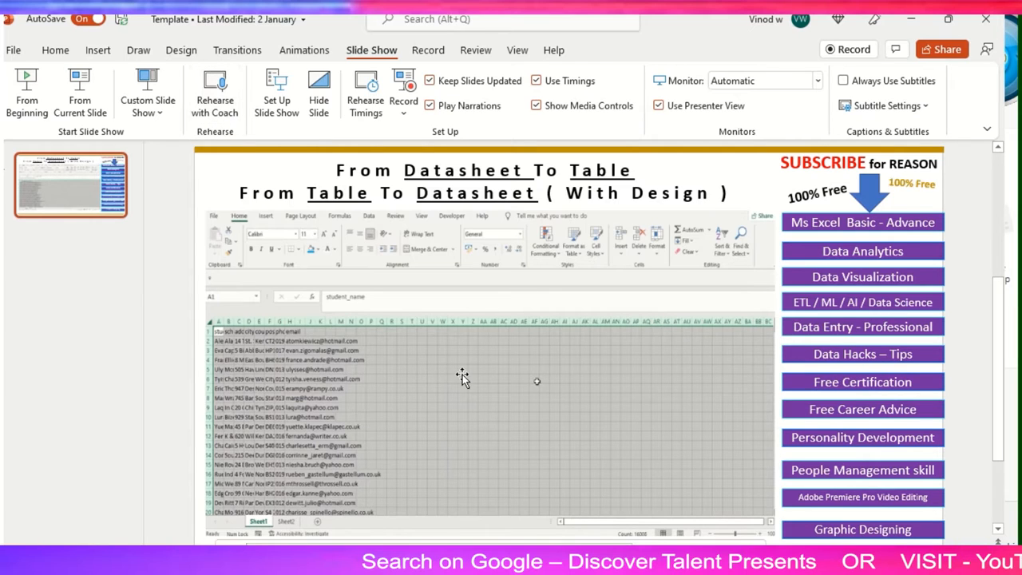
mouse_move(245, 251)
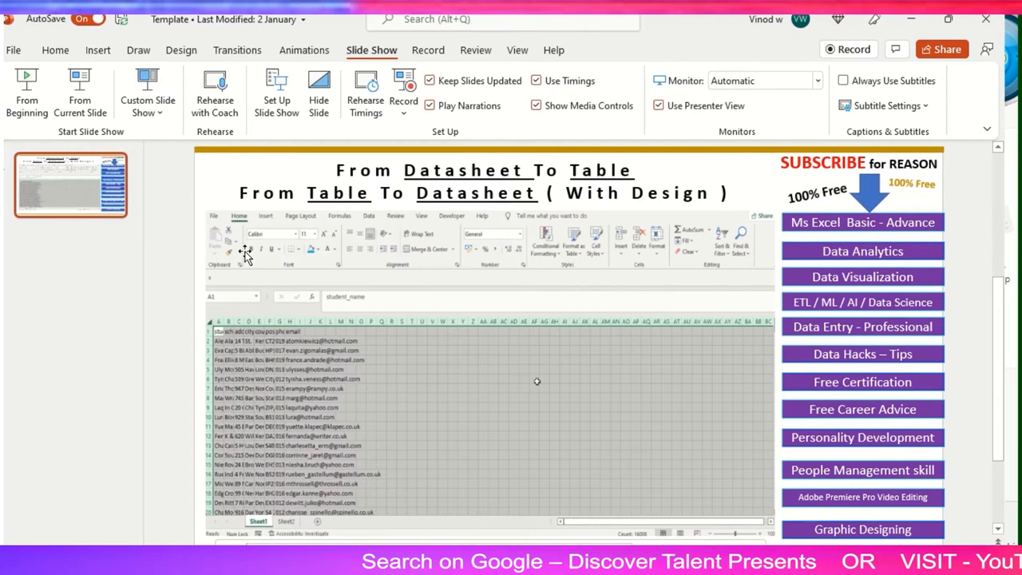
mouse_move(163, 305)
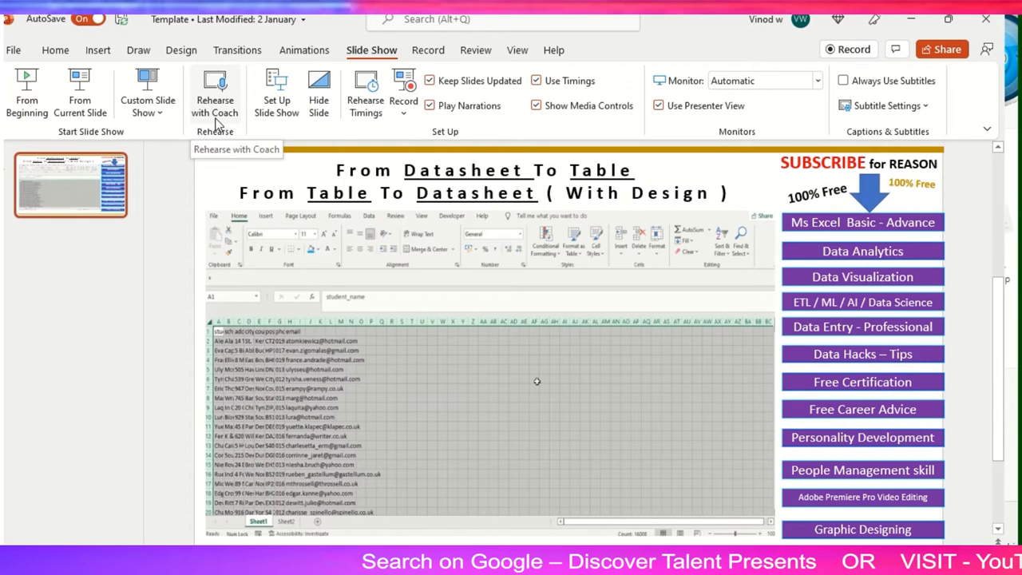
Step: Run Rehearse with Coach on the slide, skipping its video ahead during the 0:29 rehearsal
left_click(214, 90)
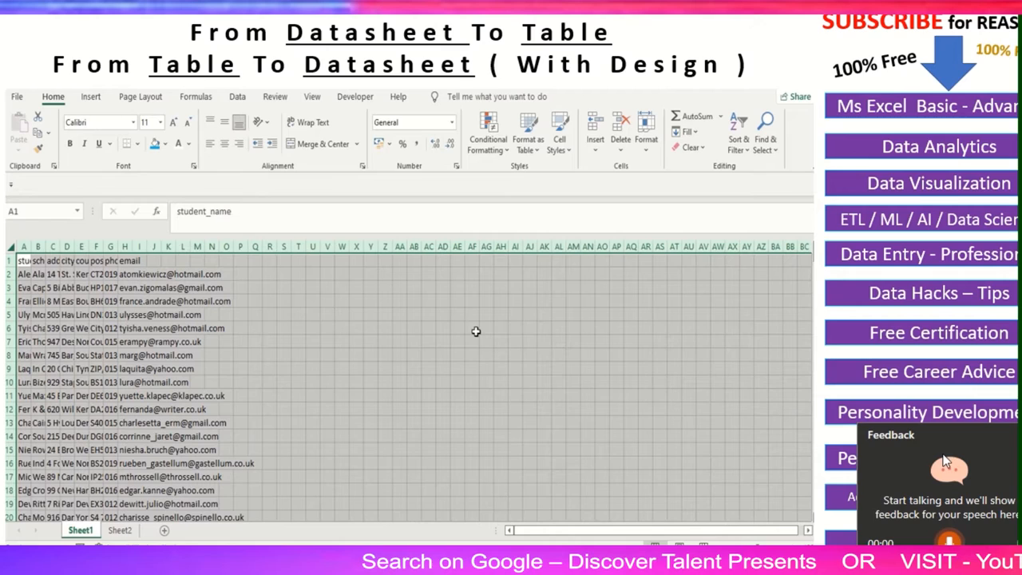
mouse_move(962, 477)
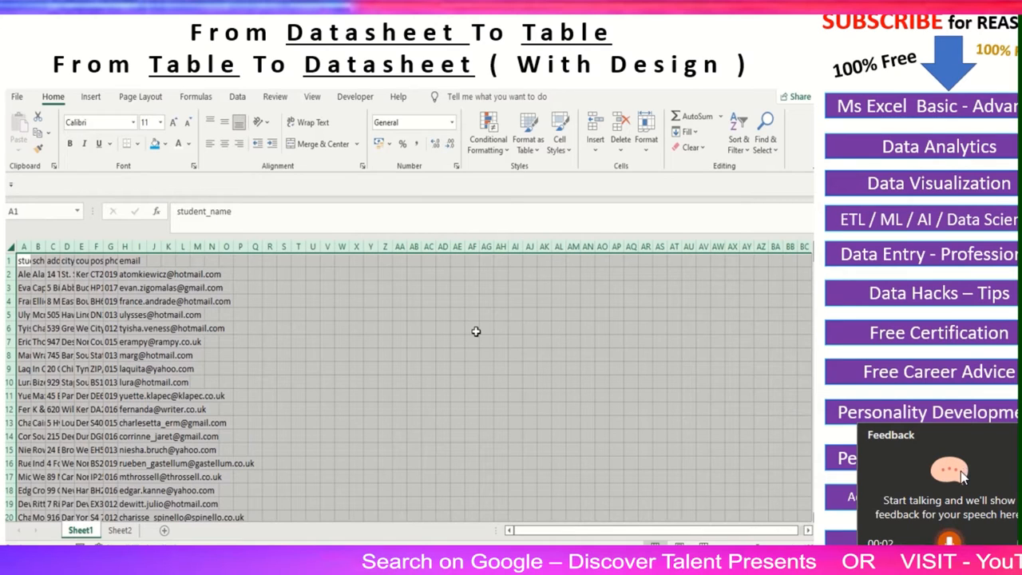
mouse_move(962, 506)
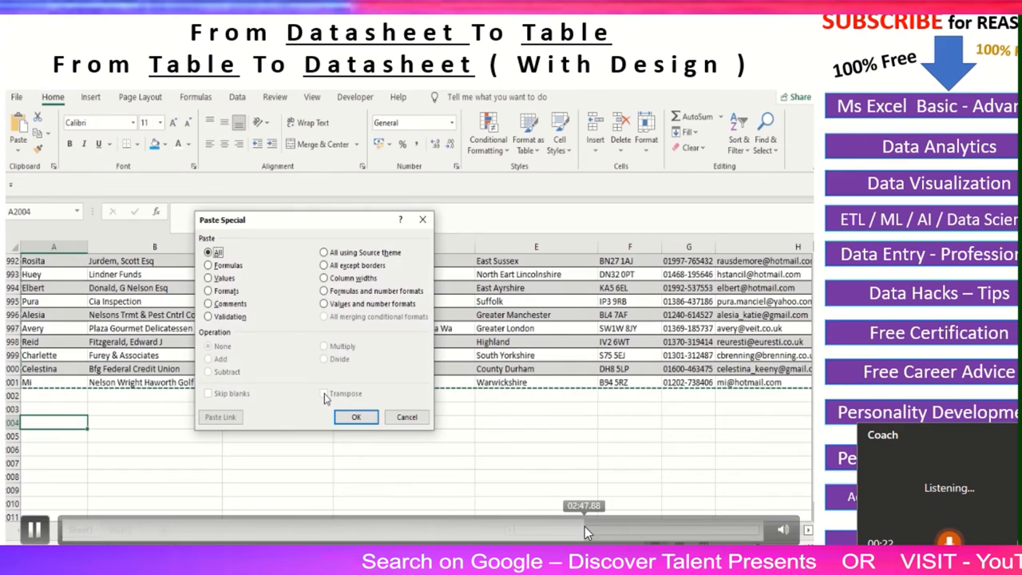
left_click(356, 416)
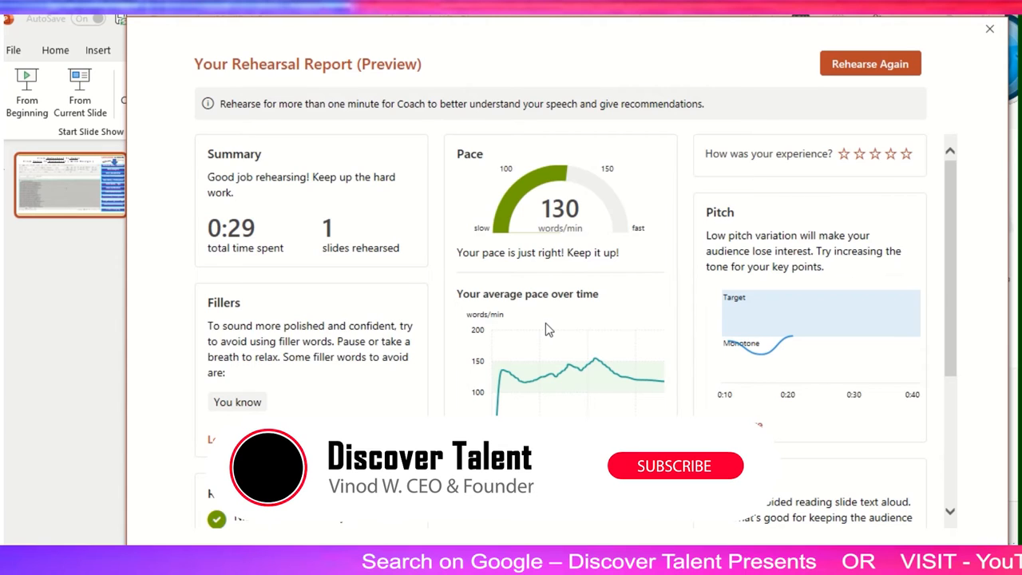
left_click(675, 466)
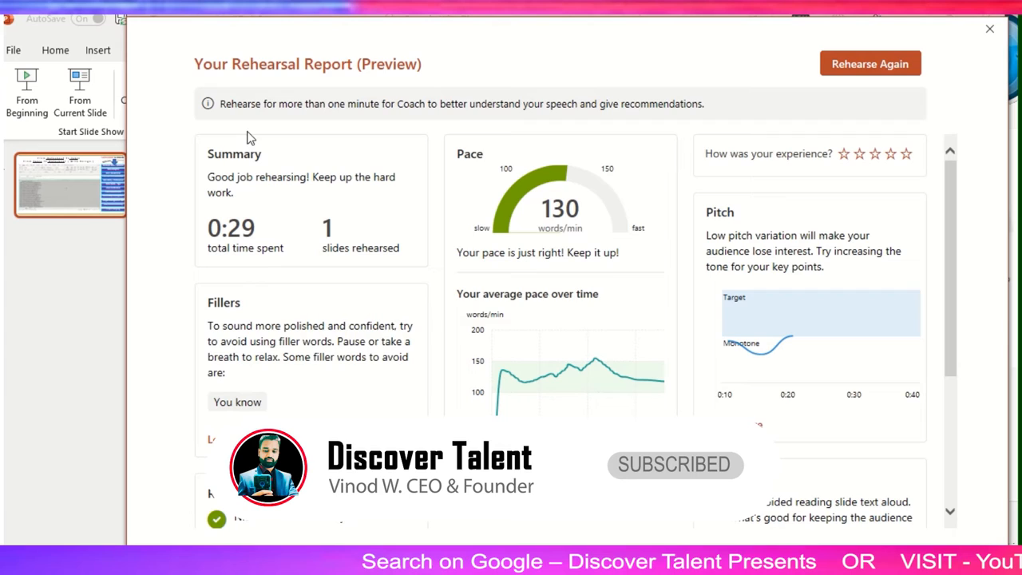
mouse_move(84, 222)
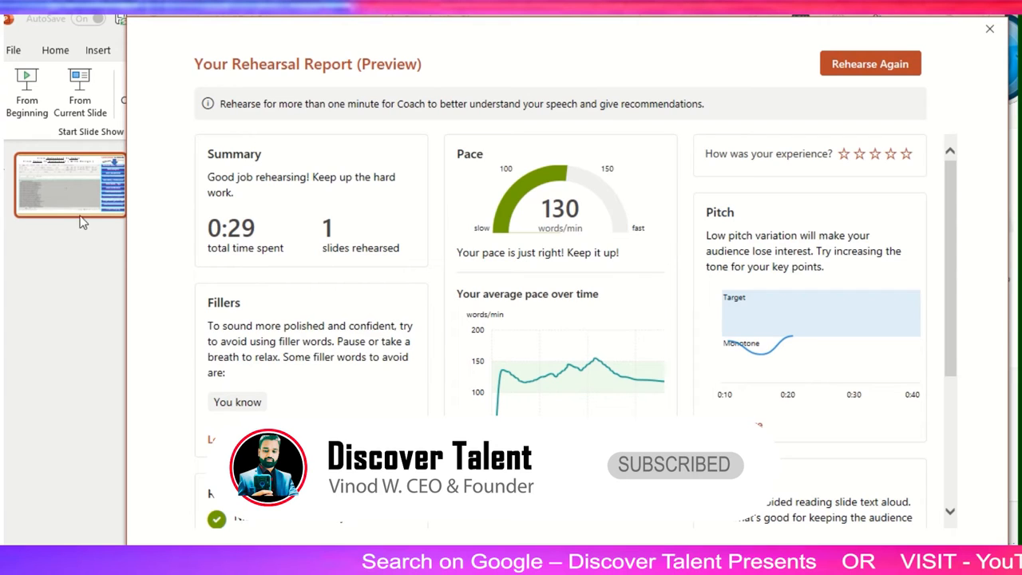
mouse_move(364, 274)
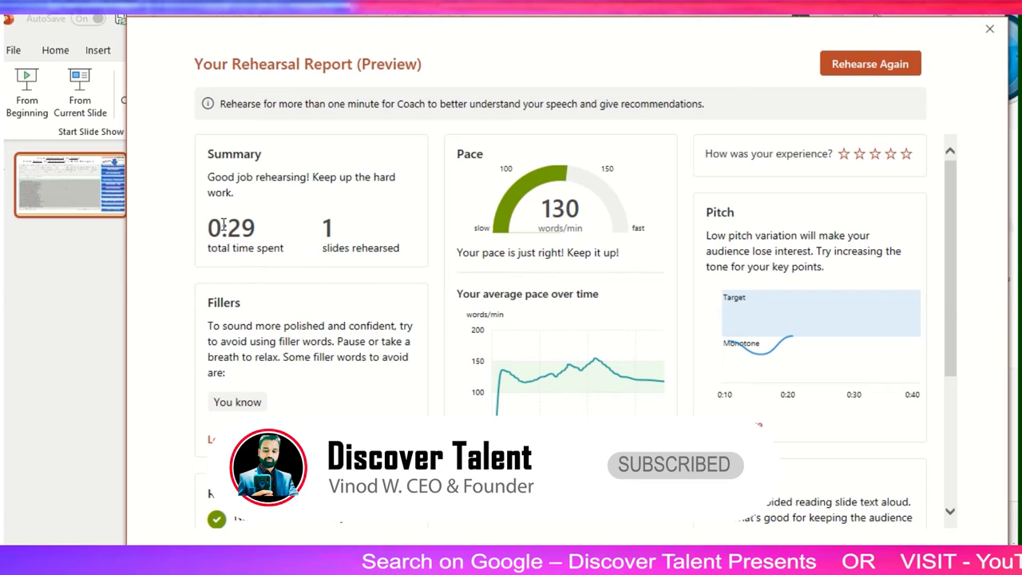
mouse_move(325, 284)
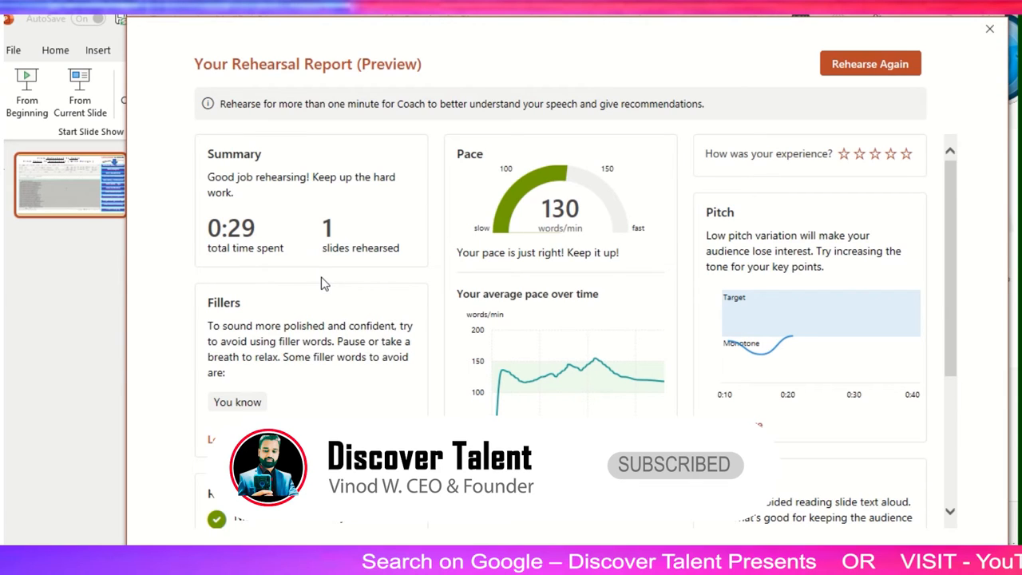
mouse_move(252, 231)
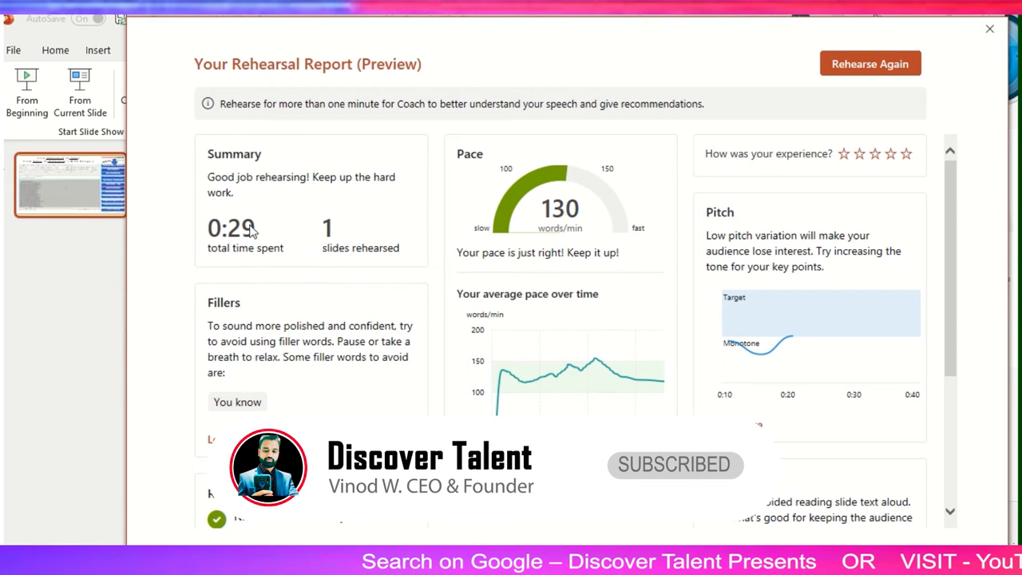
mouse_move(294, 290)
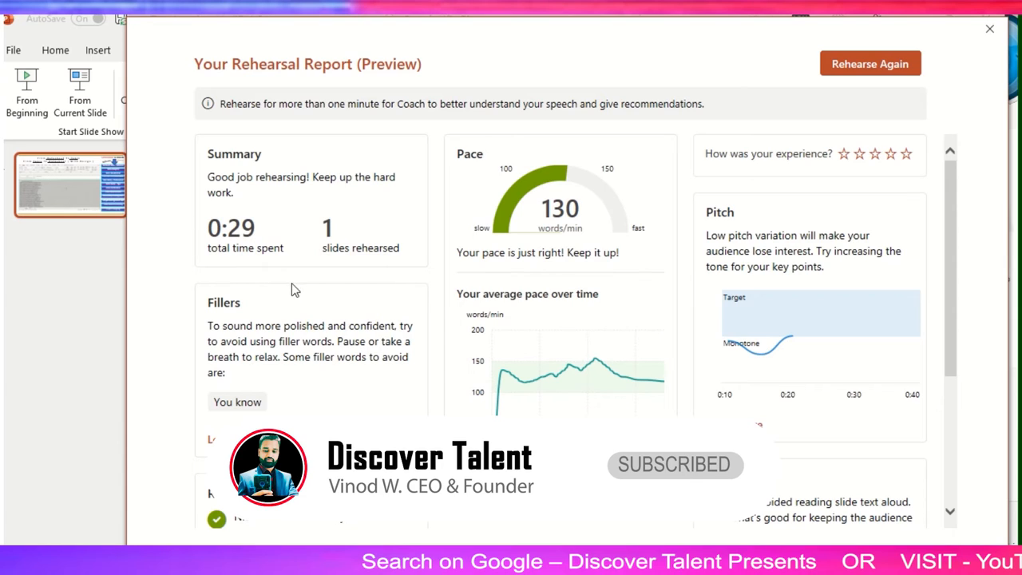
mouse_move(386, 208)
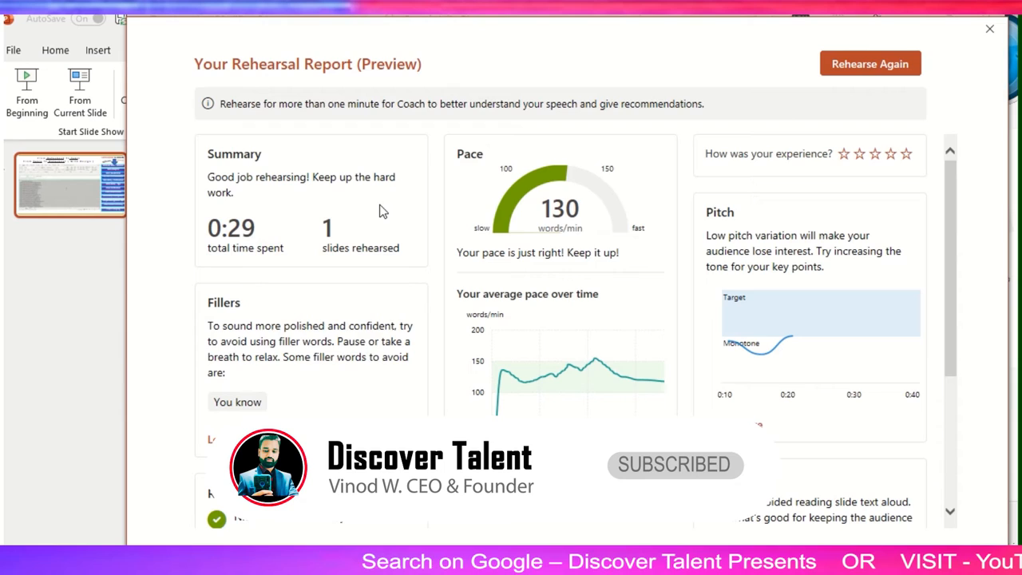
mouse_move(435, 267)
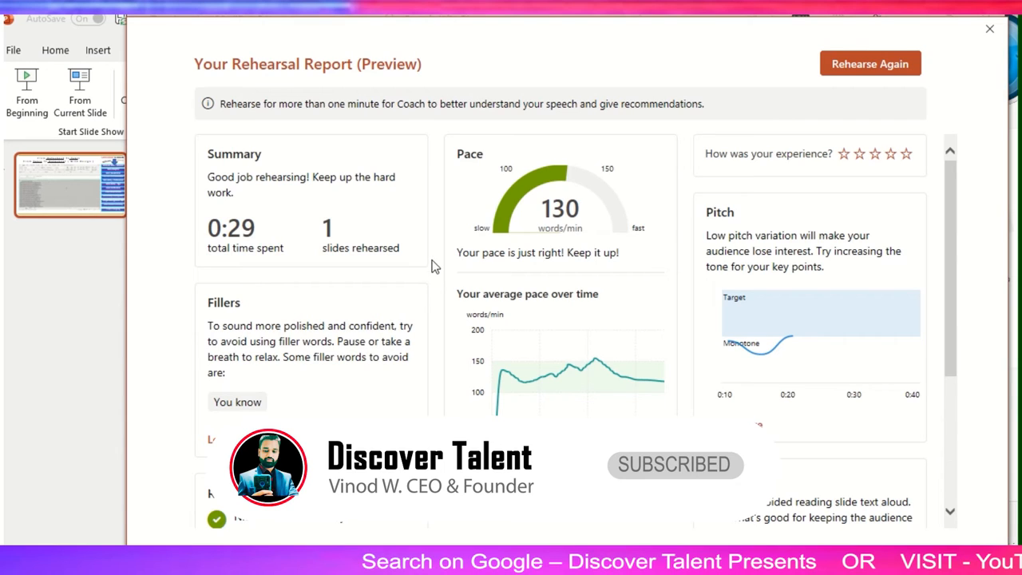
mouse_move(402, 216)
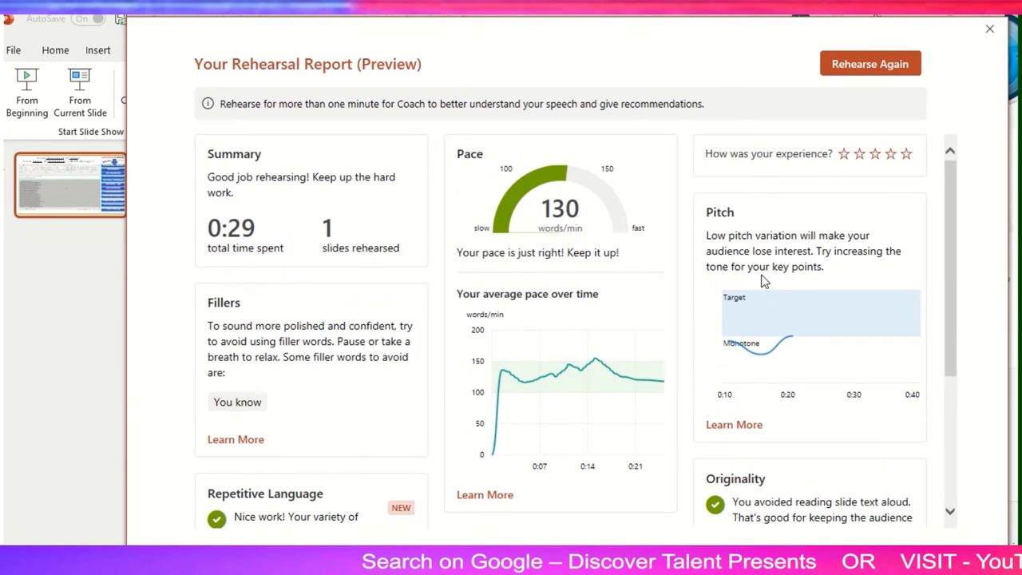
mouse_move(813, 294)
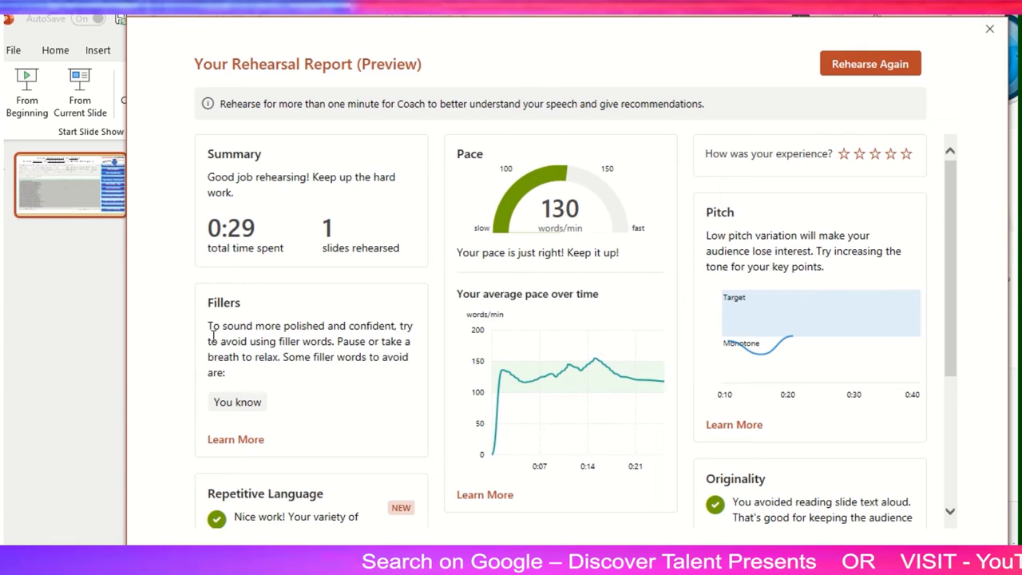
mouse_move(385, 350)
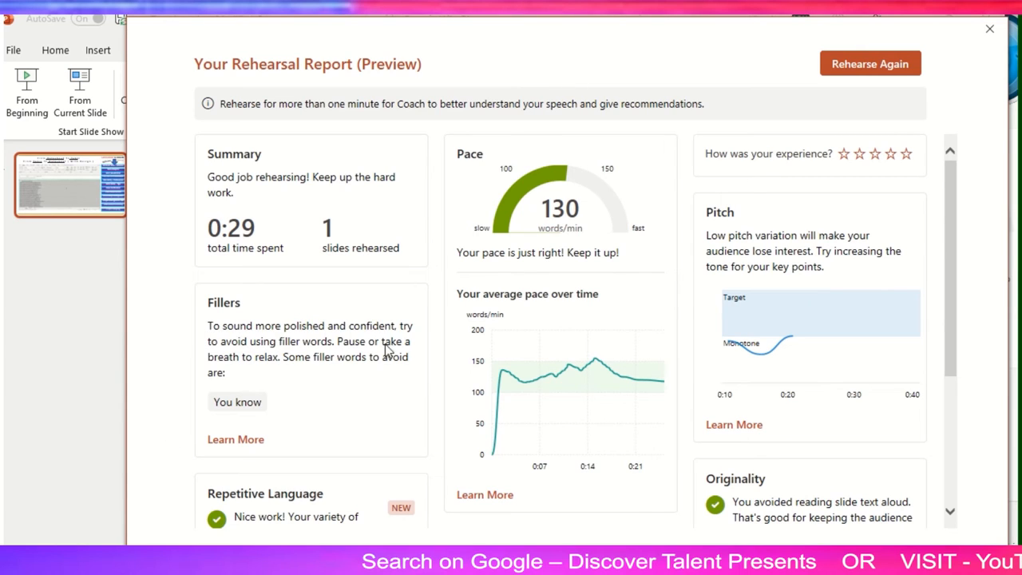
mouse_move(334, 354)
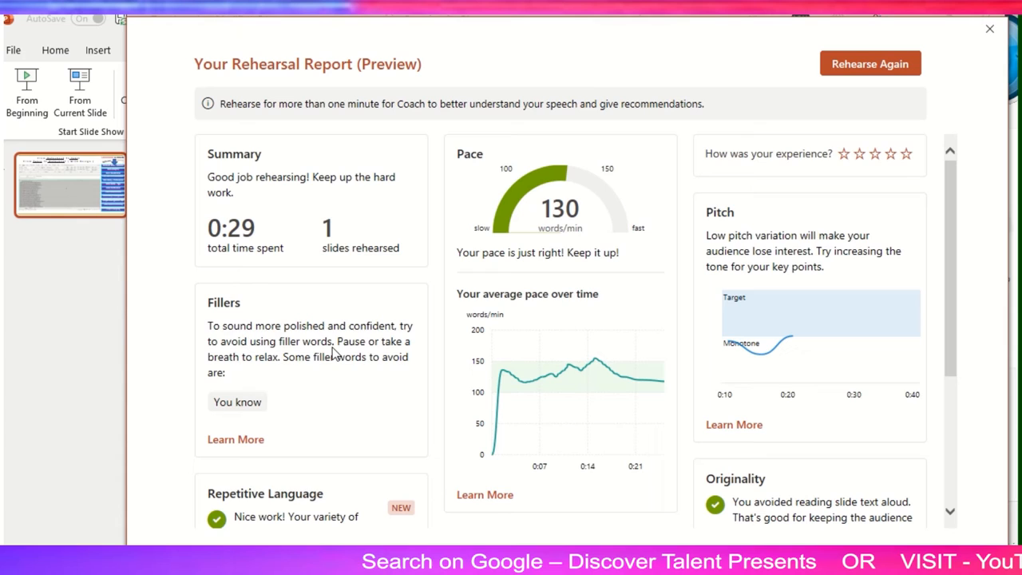
scroll("down", 3)
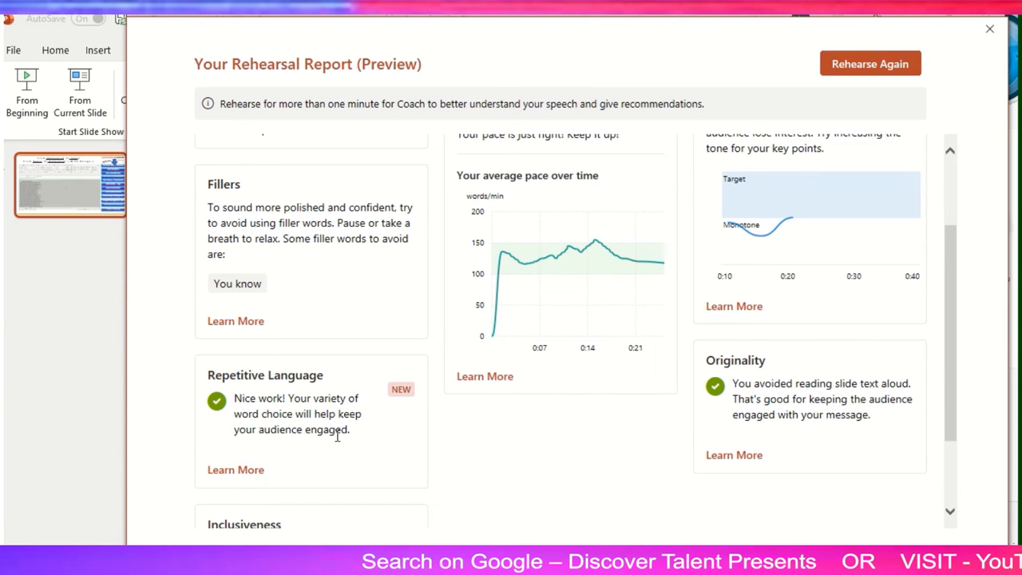
mouse_move(339, 451)
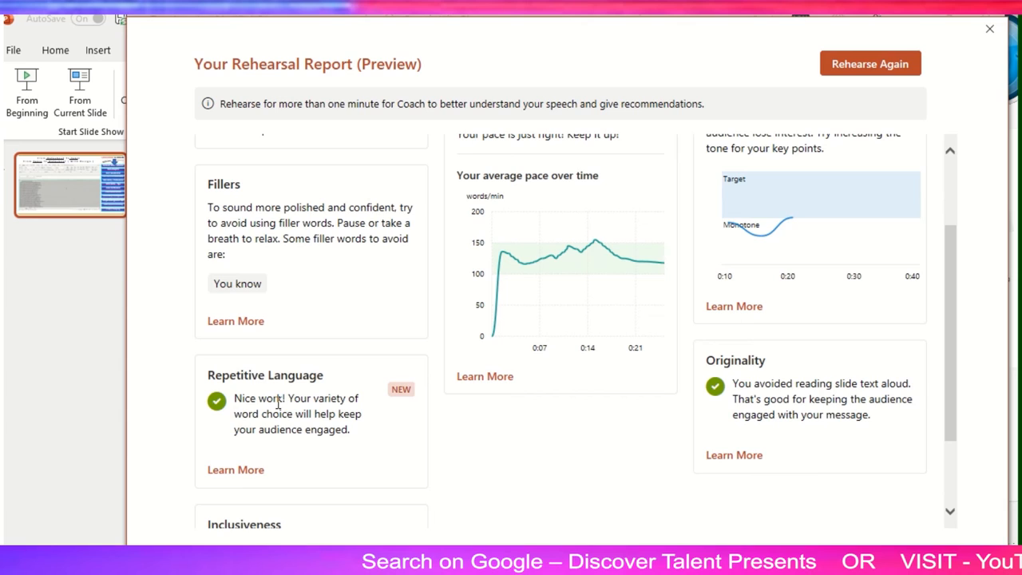
mouse_move(301, 423)
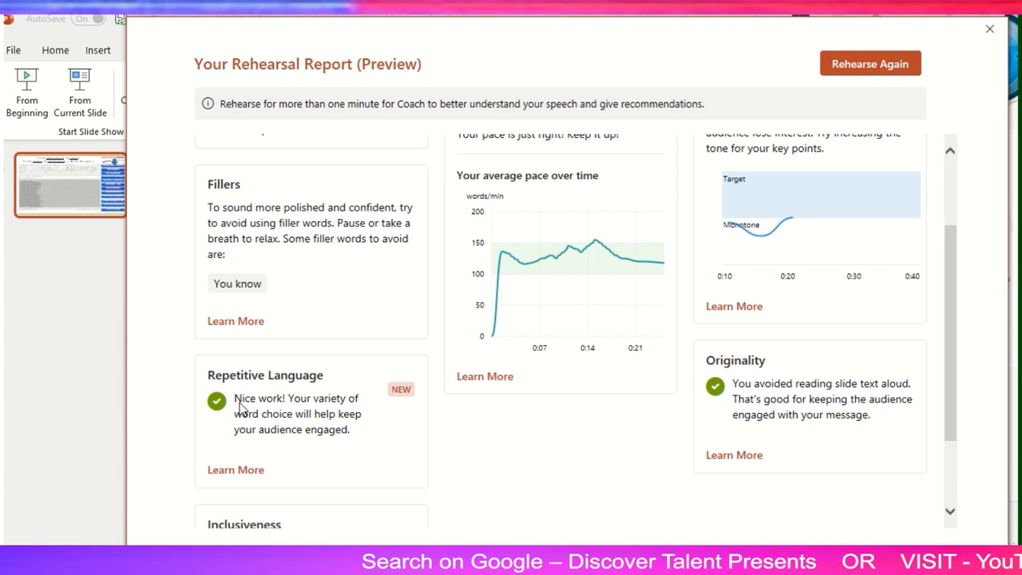
mouse_move(283, 531)
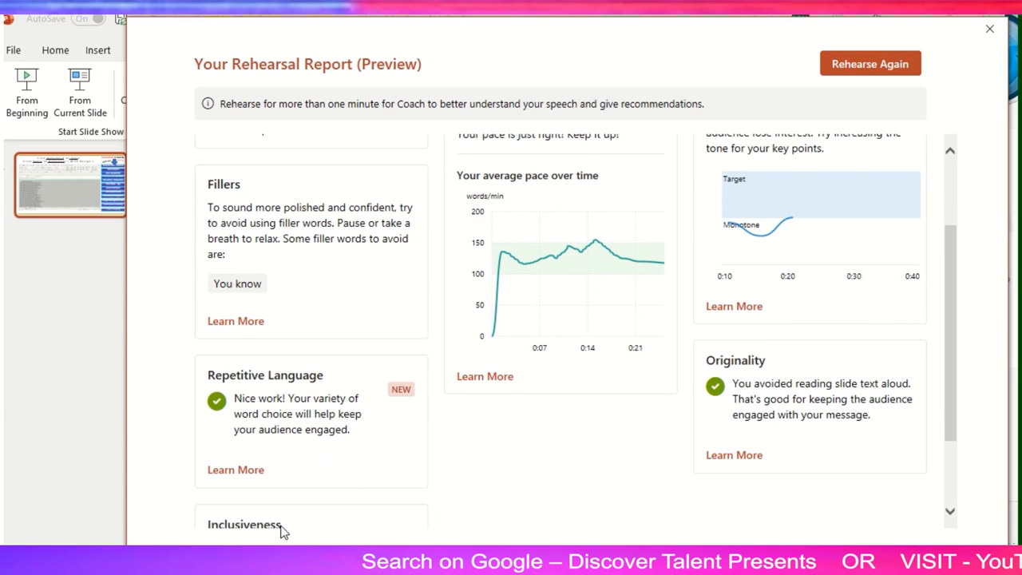
scroll("down", 3)
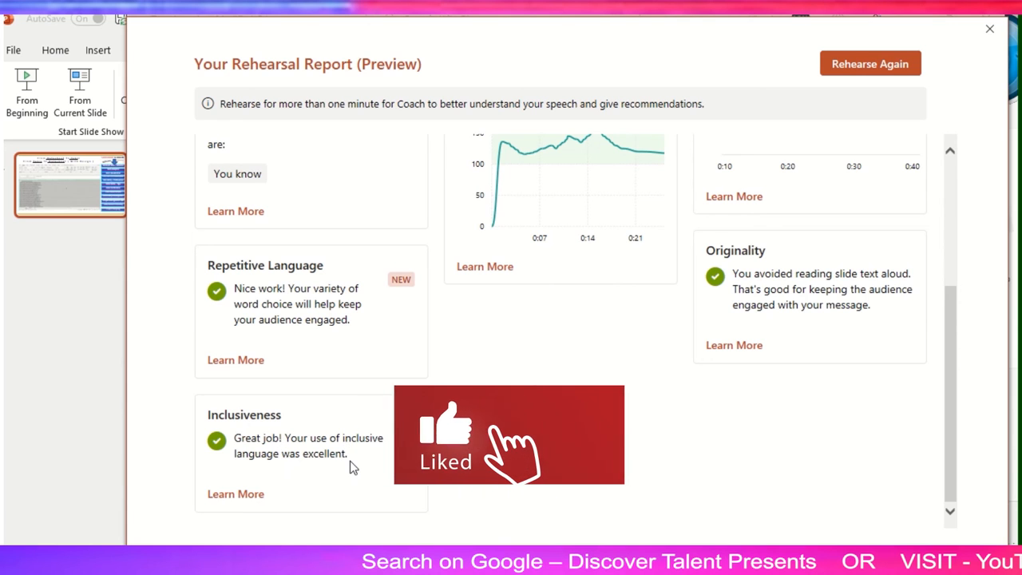
scroll("up", 3)
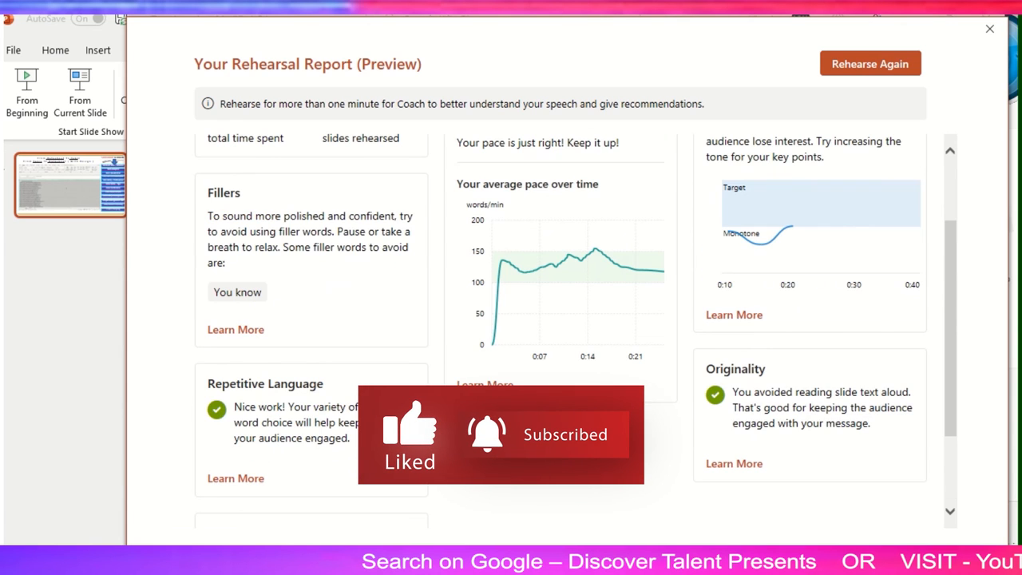
scroll("up", 3)
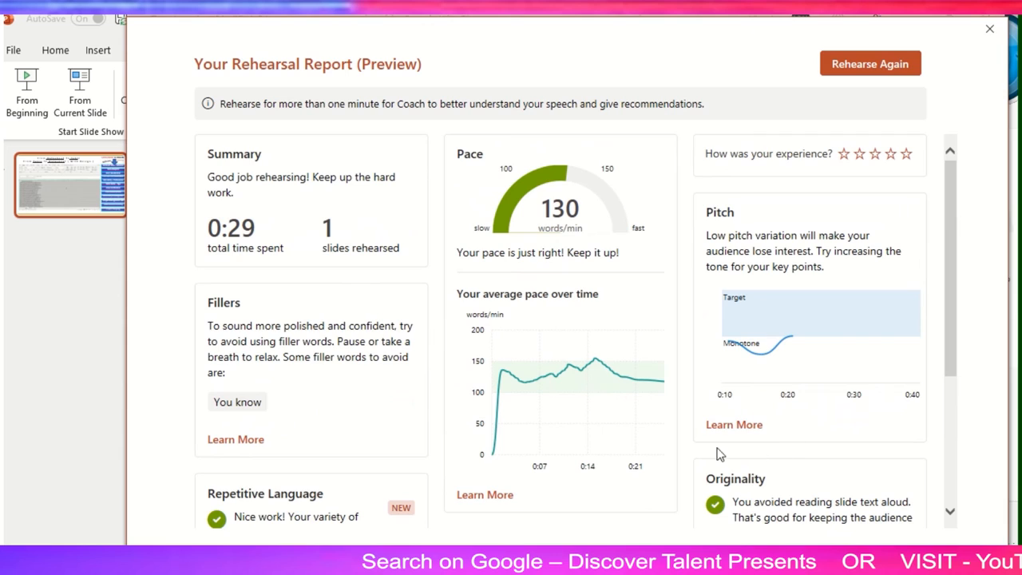
mouse_move(532, 219)
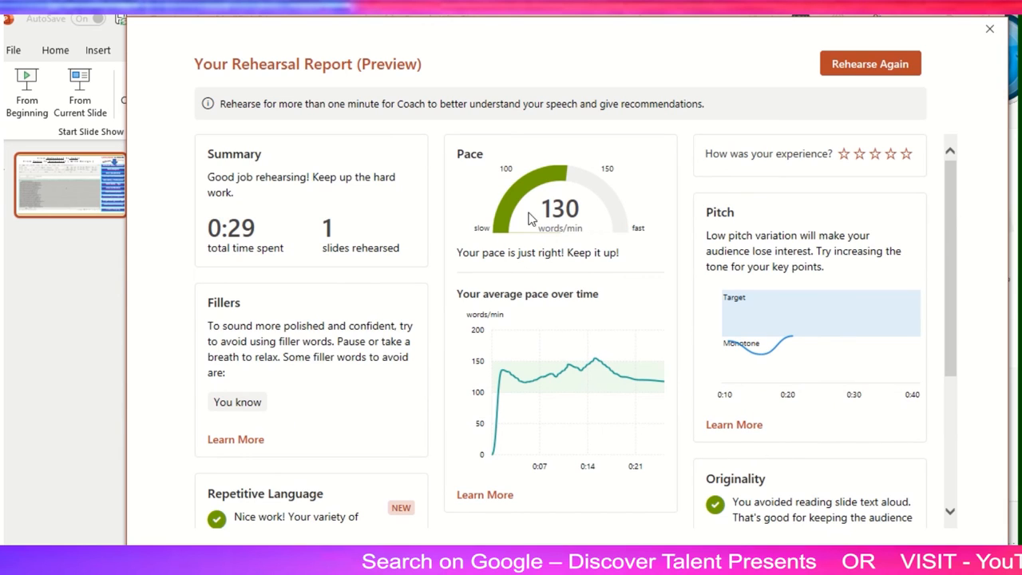
mouse_move(621, 234)
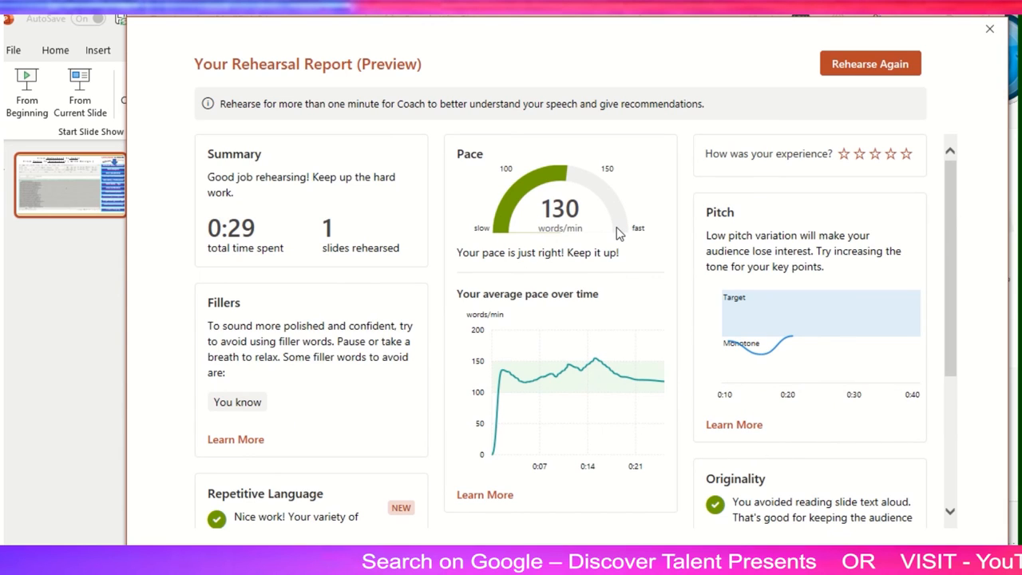